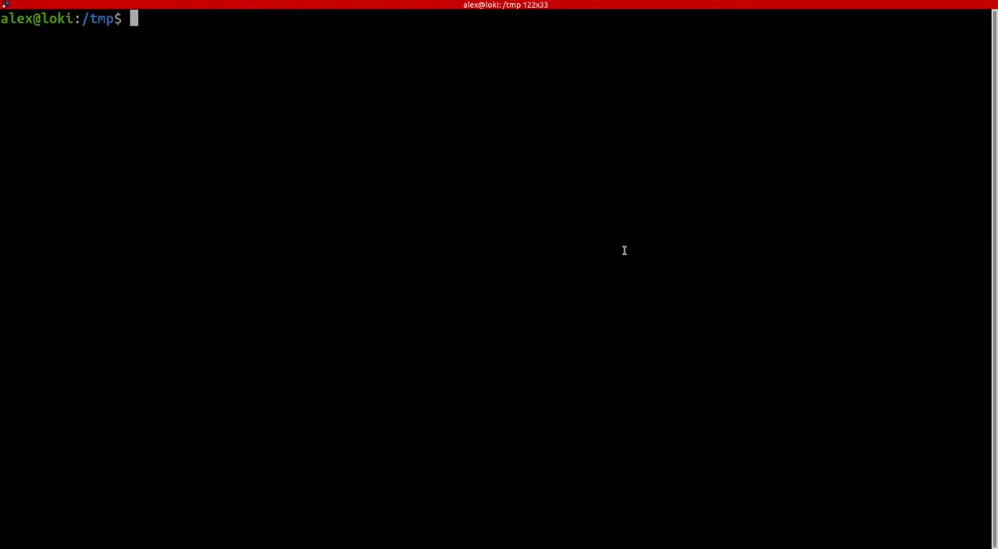
type("git lcon")
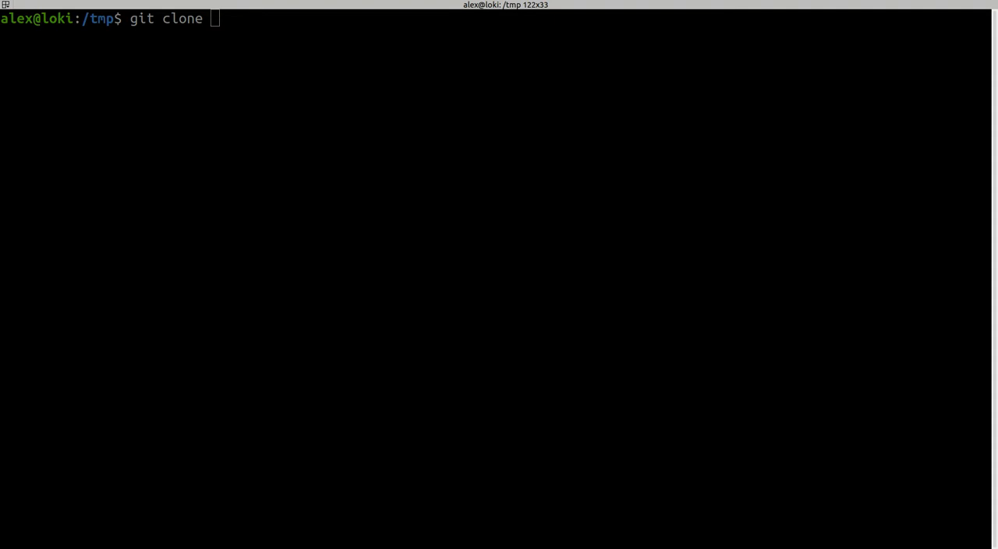
mouse_move(488, 115)
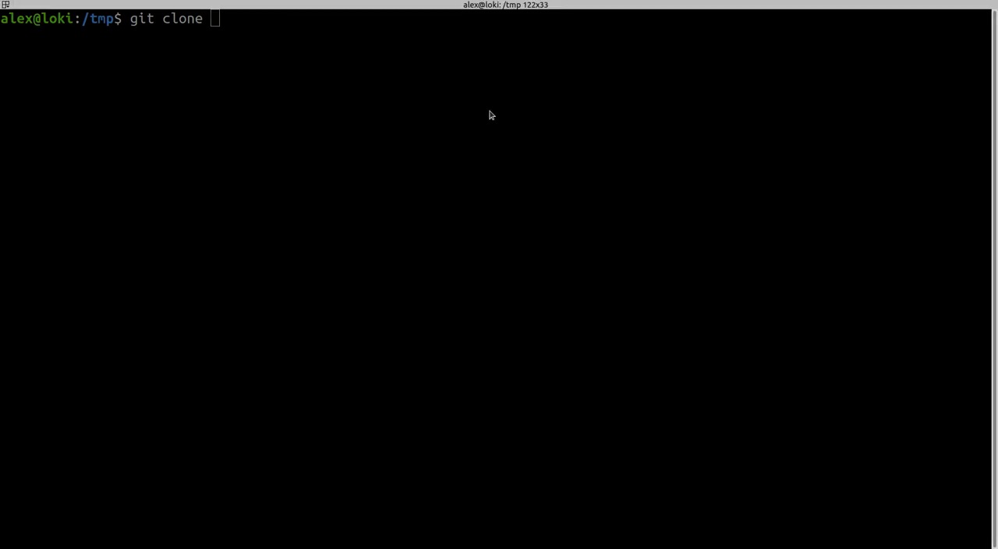
type("https://github.com/Cloud-RF/tak-server")
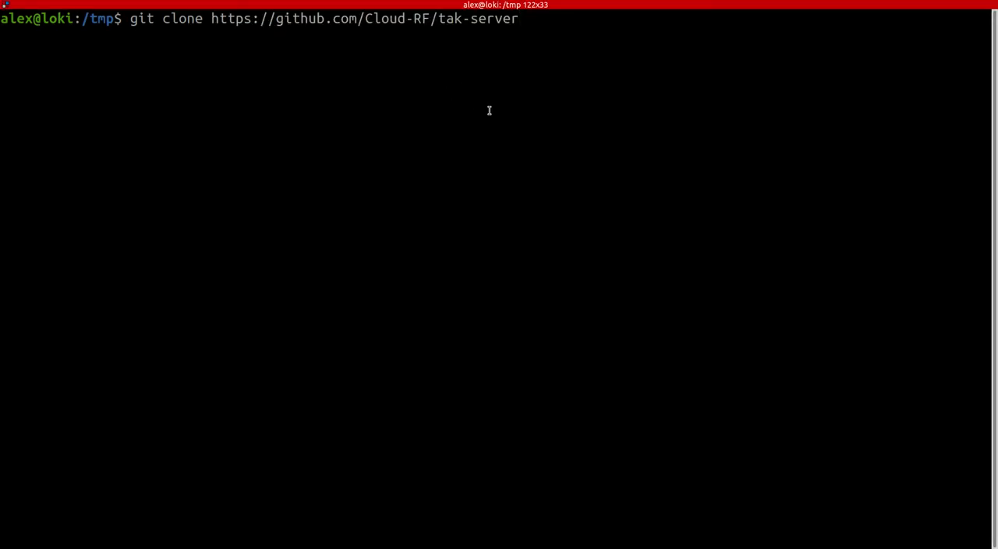
key("Return")
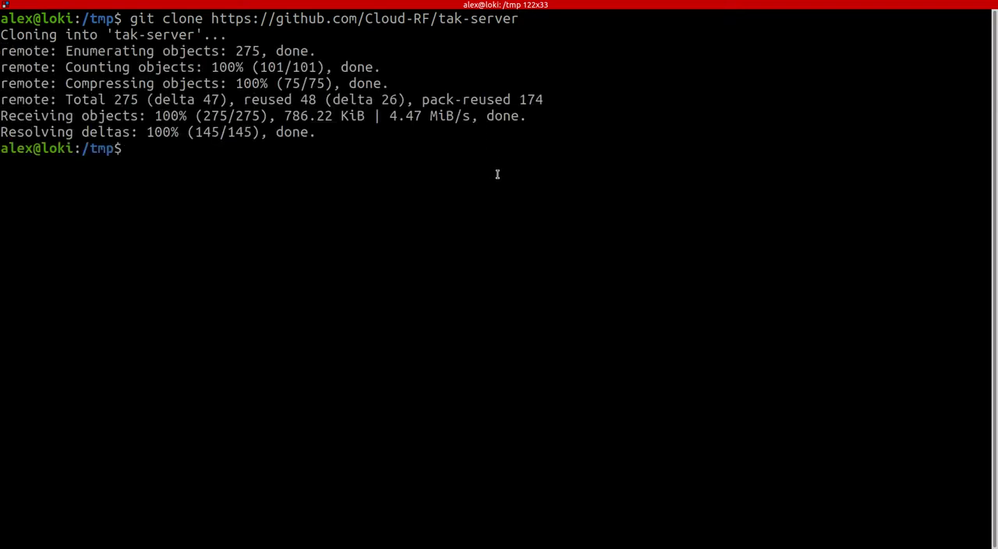
type("cd tak-server/")
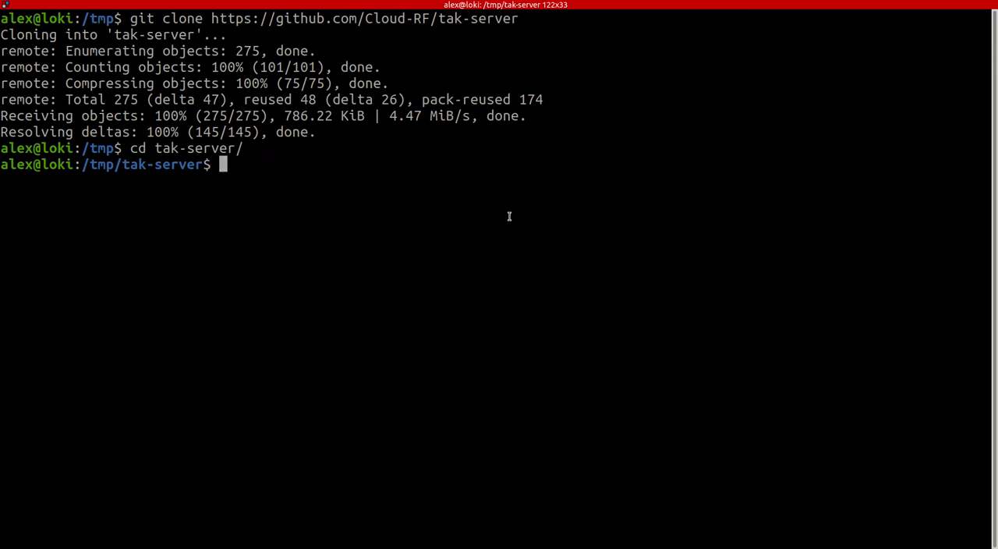
mouse_move(505, 220)
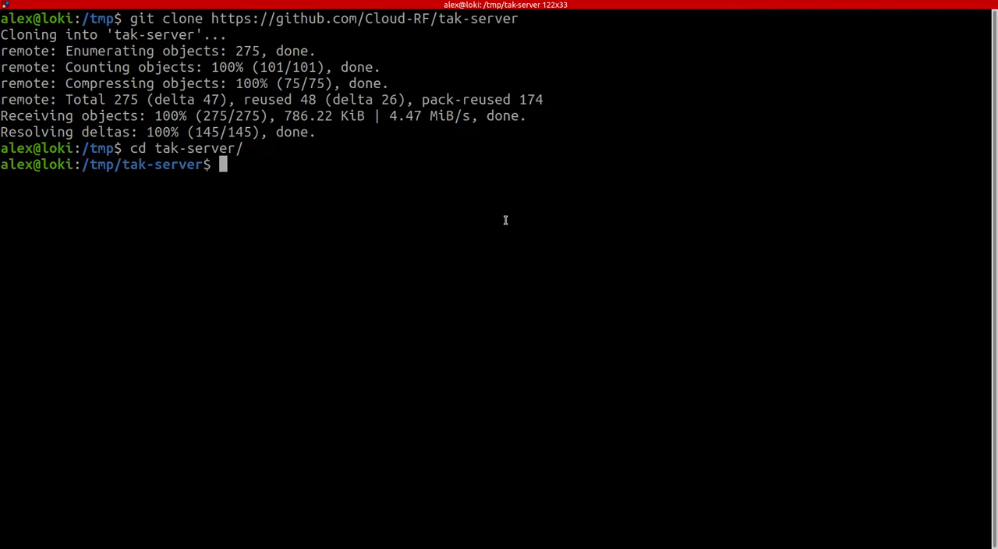
mouse_move(506, 226)
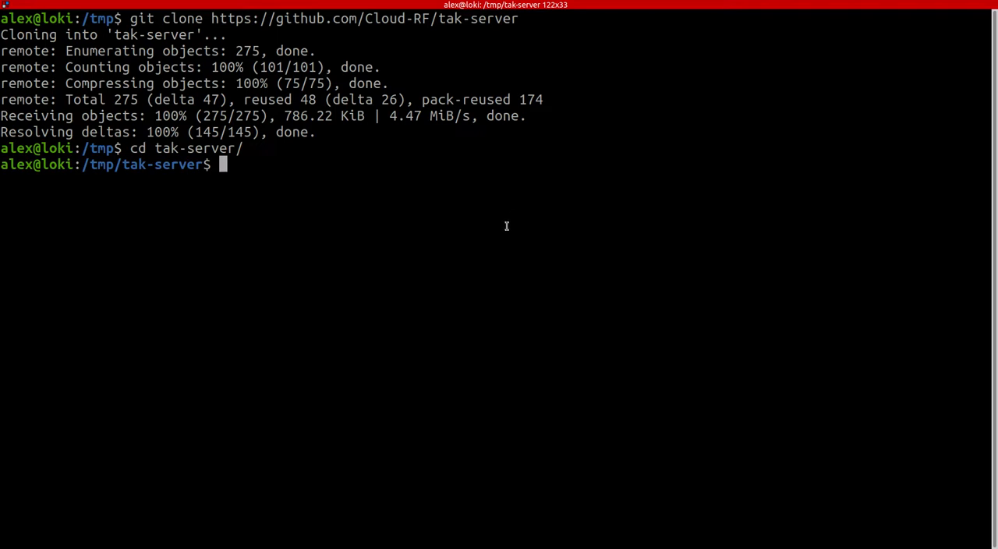
mouse_move(479, 220)
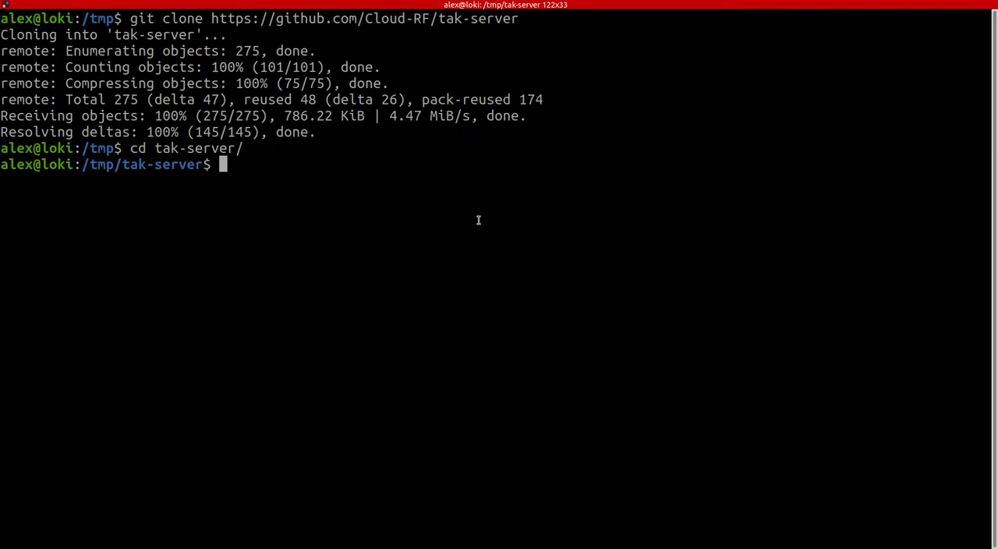
mouse_move(461, 223)
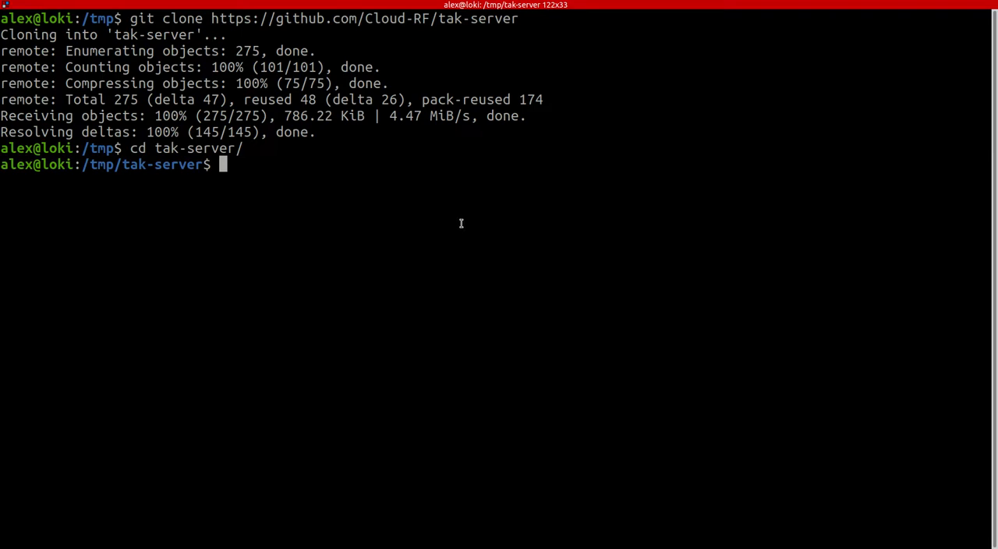
Copy takserver-docker-4.7-RELEASE-20.zip from ~/Downloads into the tak-server folder
type("cp")
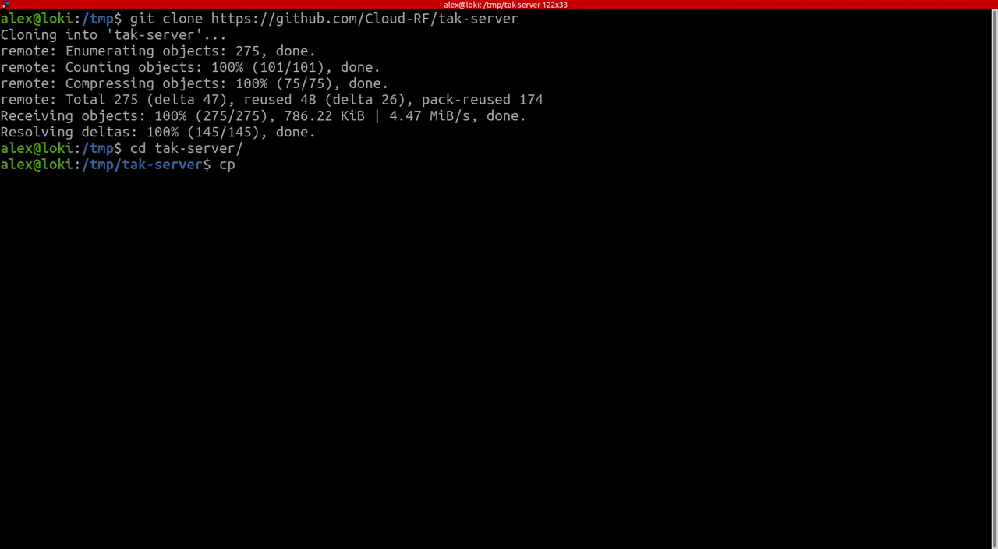
type("\" \"")
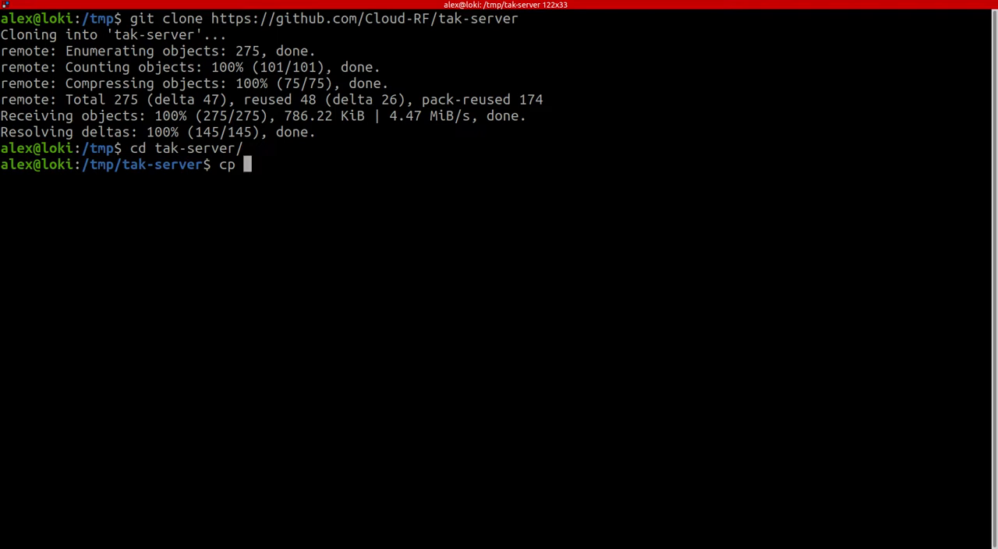
type("~/Do")
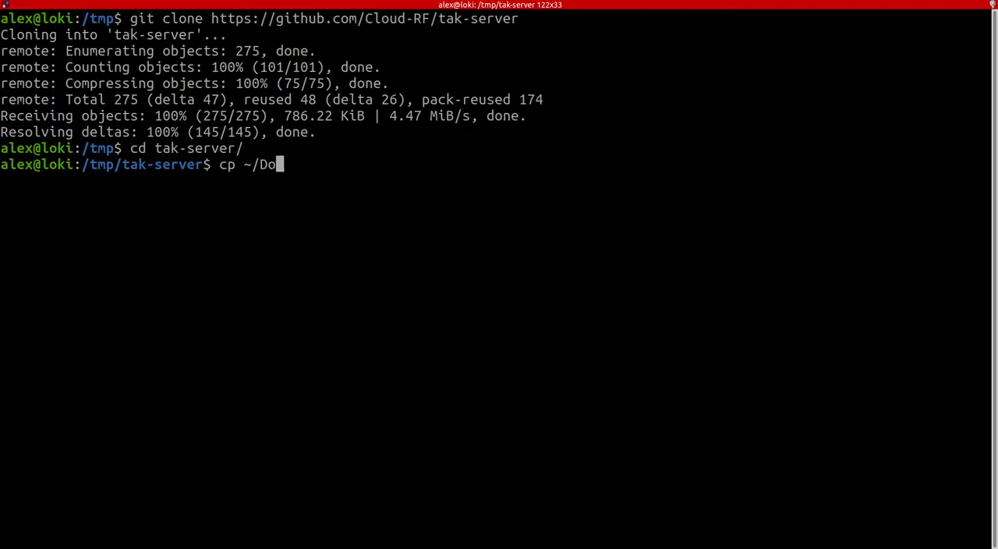
type("wnloads/")
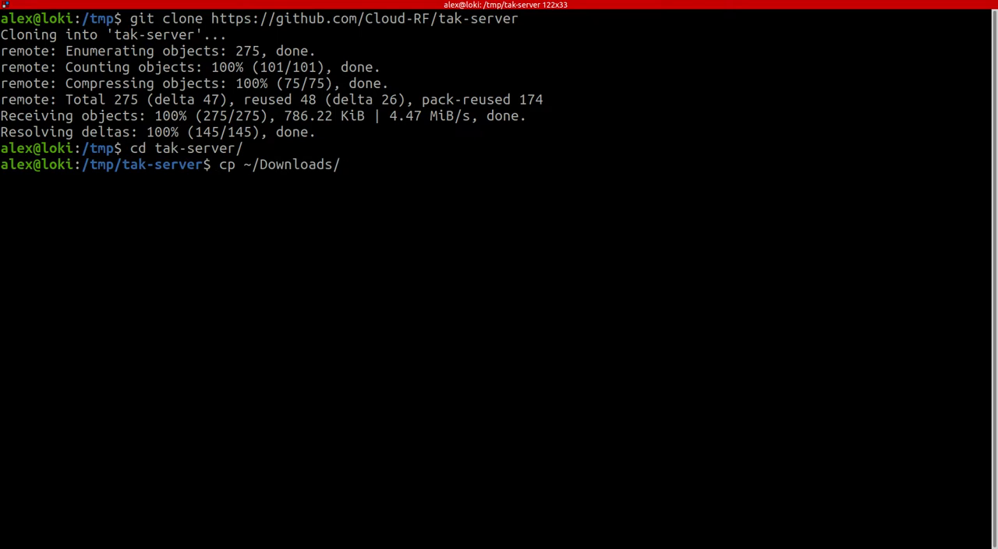
type("takserver-docker-4.7-RELEASE-20.zip")
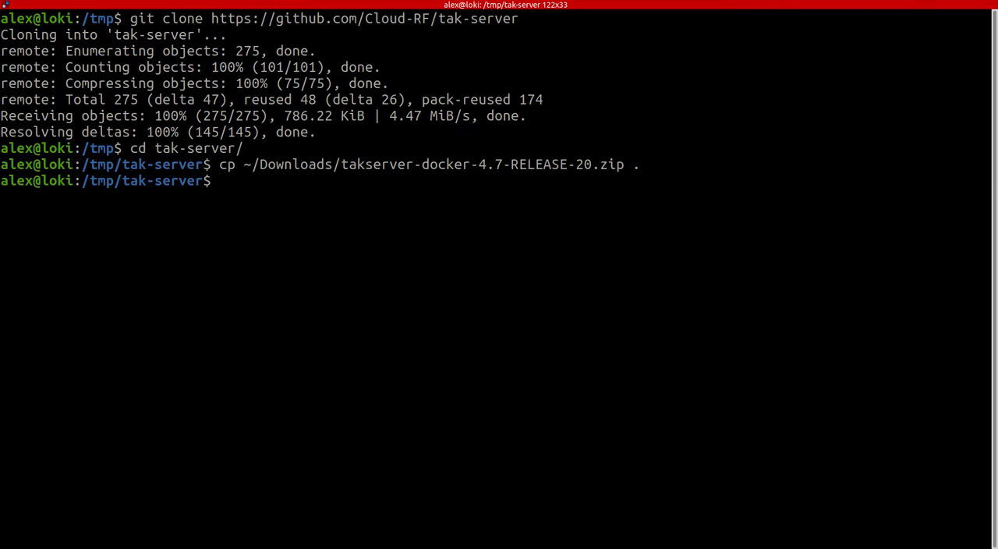
type("./scripts/")
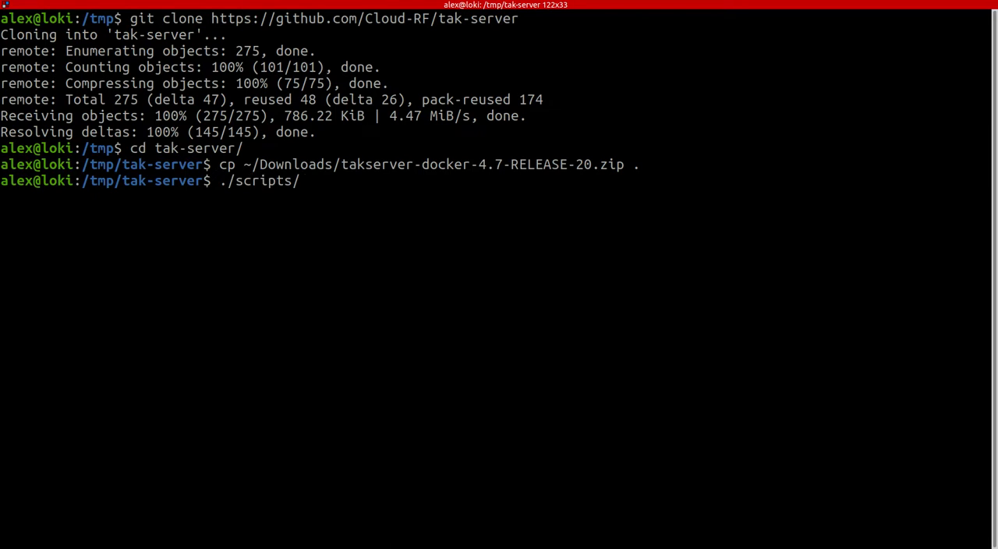
Run ./scripts/setup.sh to unpack the TAK Server release and start installation
type("setup.sh")
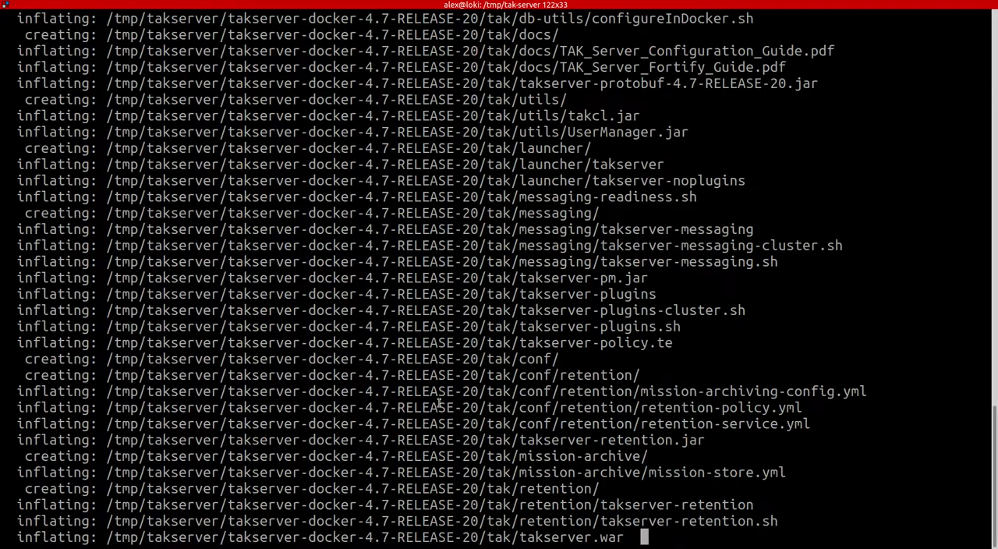
key("Return")
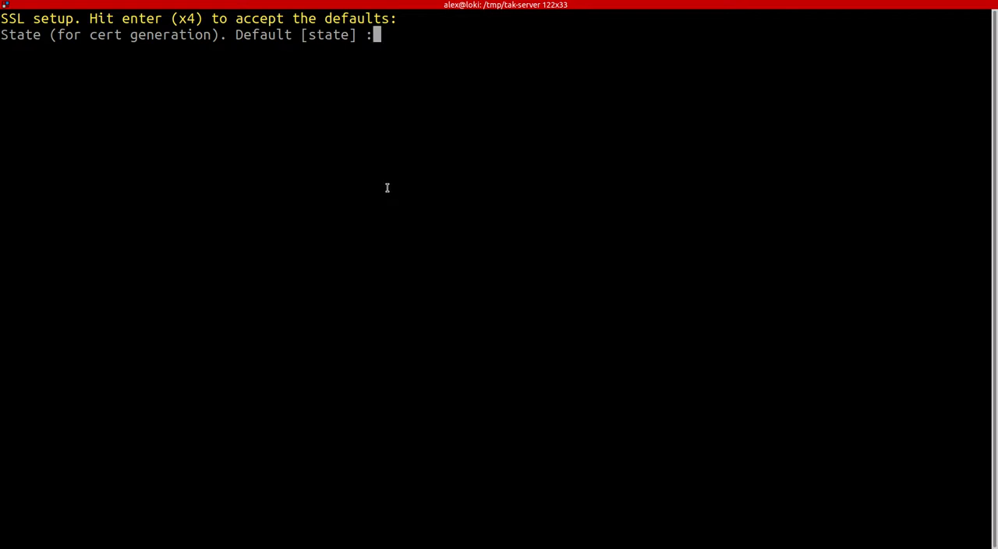
mouse_move(362, 156)
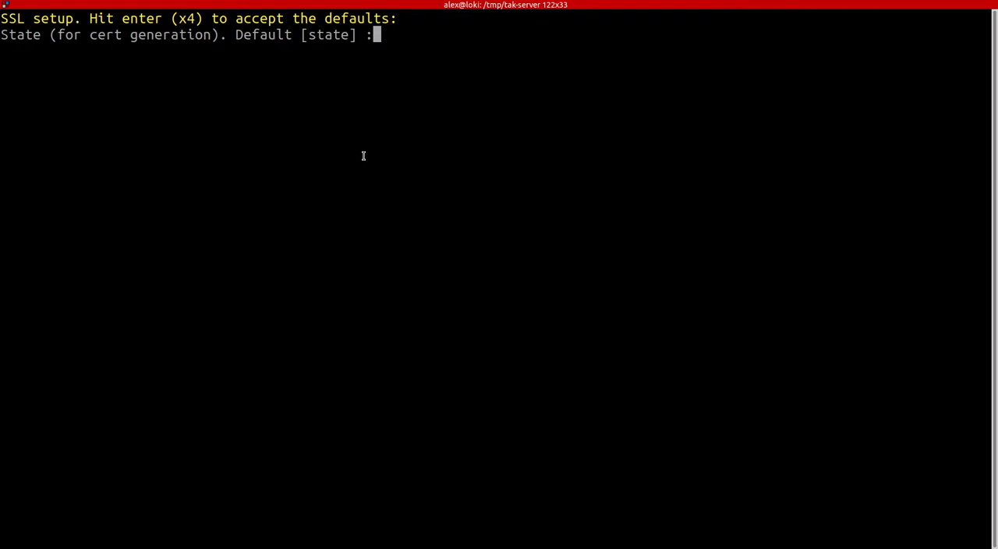
Accept the default State for SSL certificate generation
key("Return")
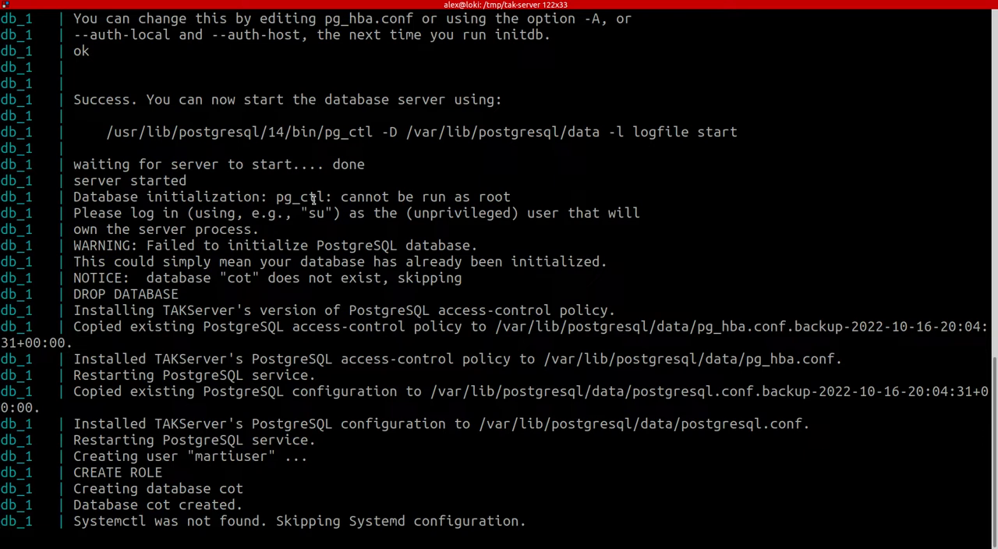
Scroll to the setup summary showing the admin login URL and generated passwords
scroll("down", 3)
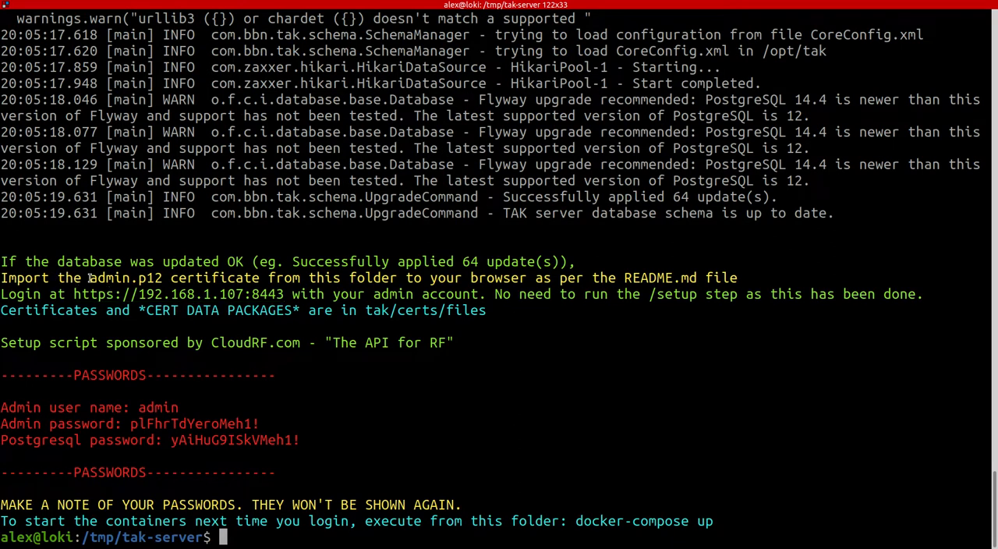
double_click(124, 277)
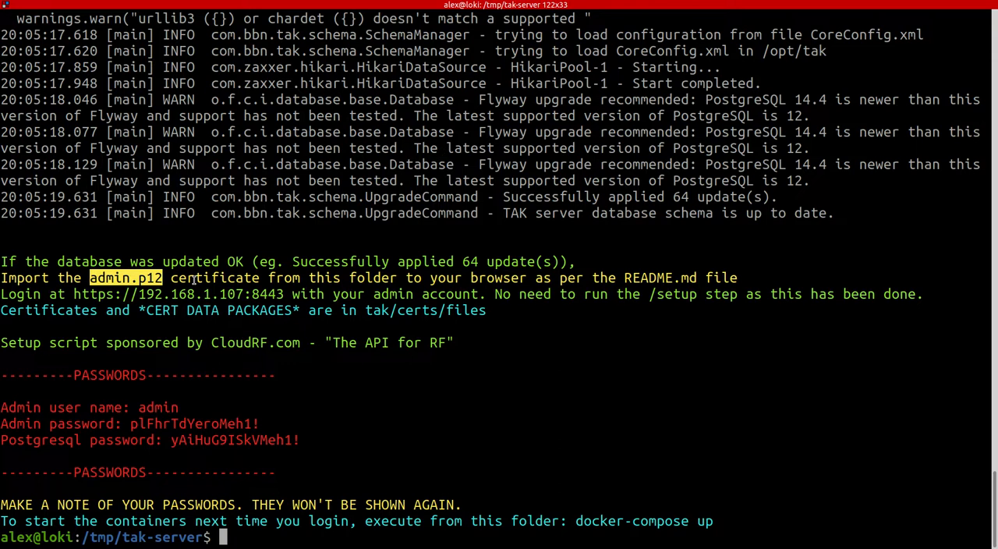
mouse_move(74, 294)
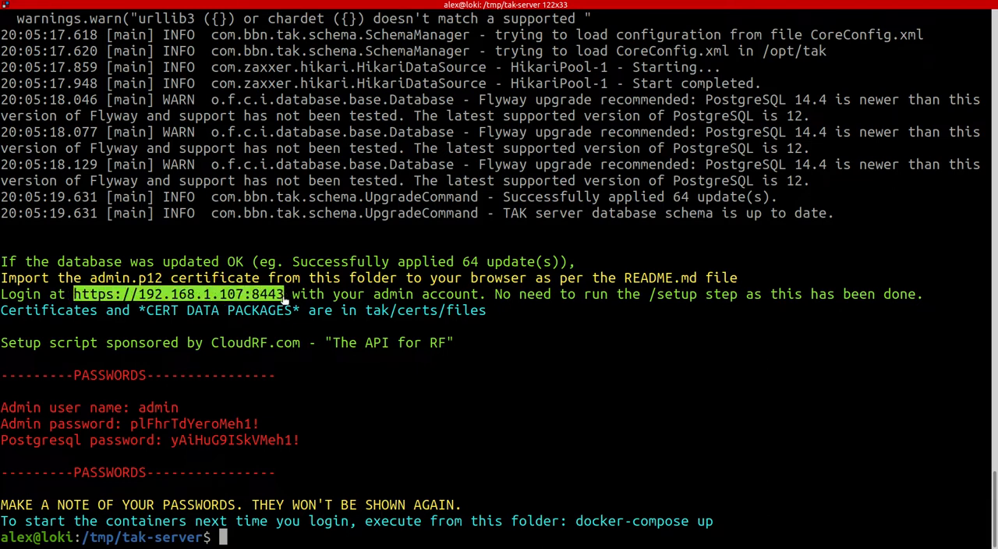
left_click_drag(131, 440, 298, 439)
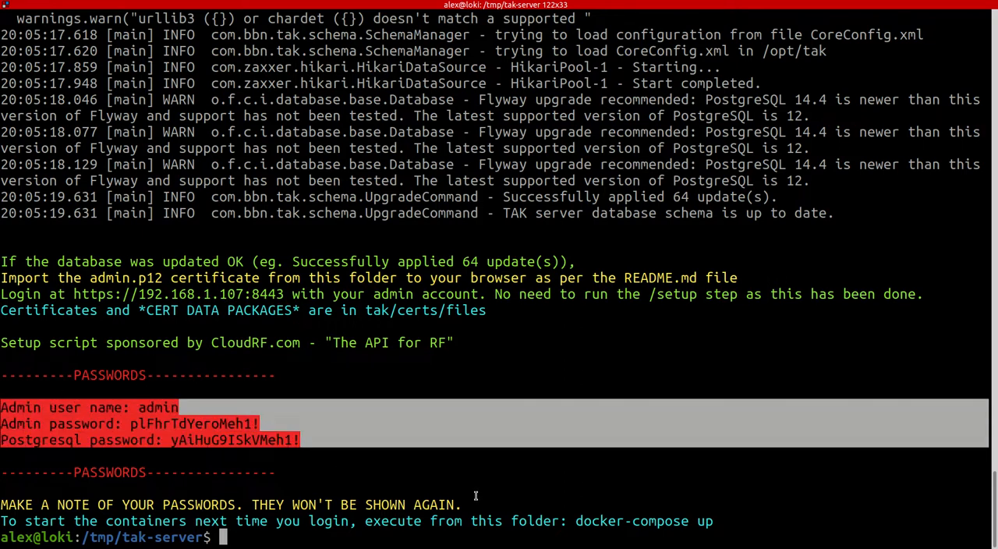
left_click(317, 440)
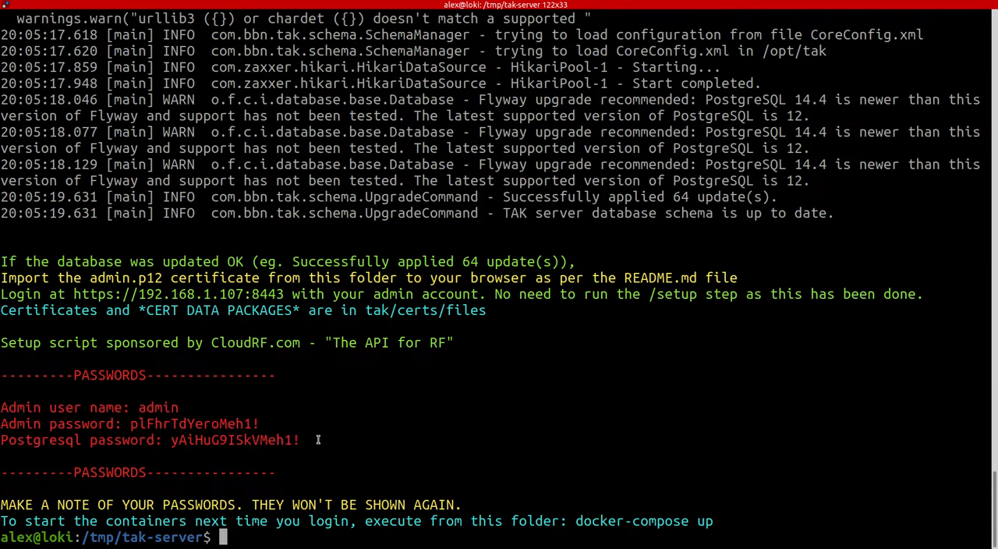
mouse_move(315, 460)
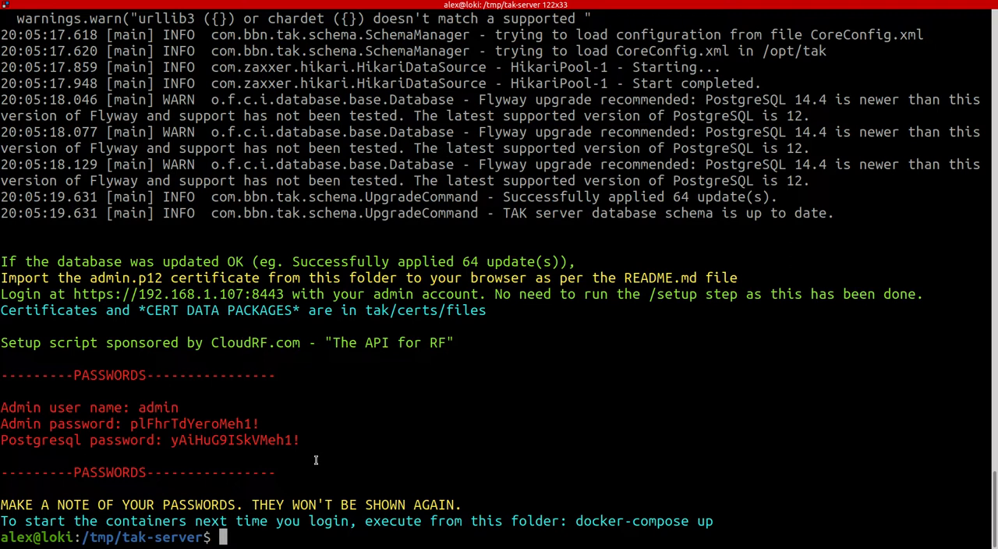
List the tak folder, showing certs, docs, CoreConfig.xml and other server files
type("ls tak")
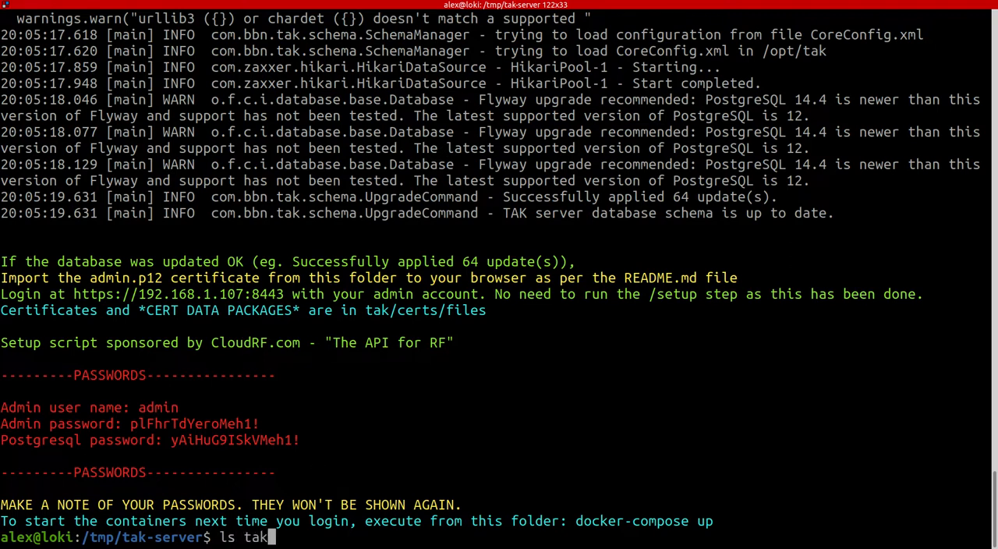
key("Return")
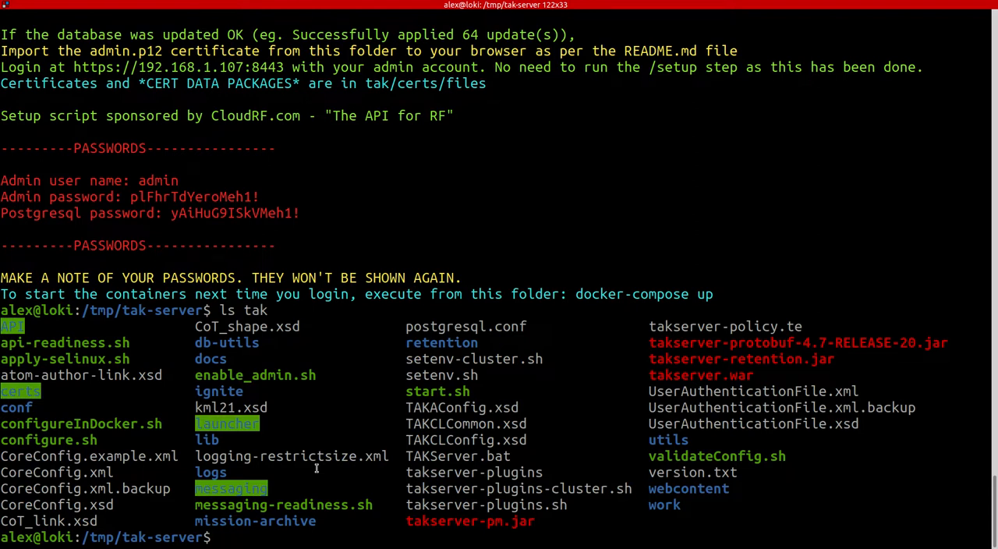
type("ls")
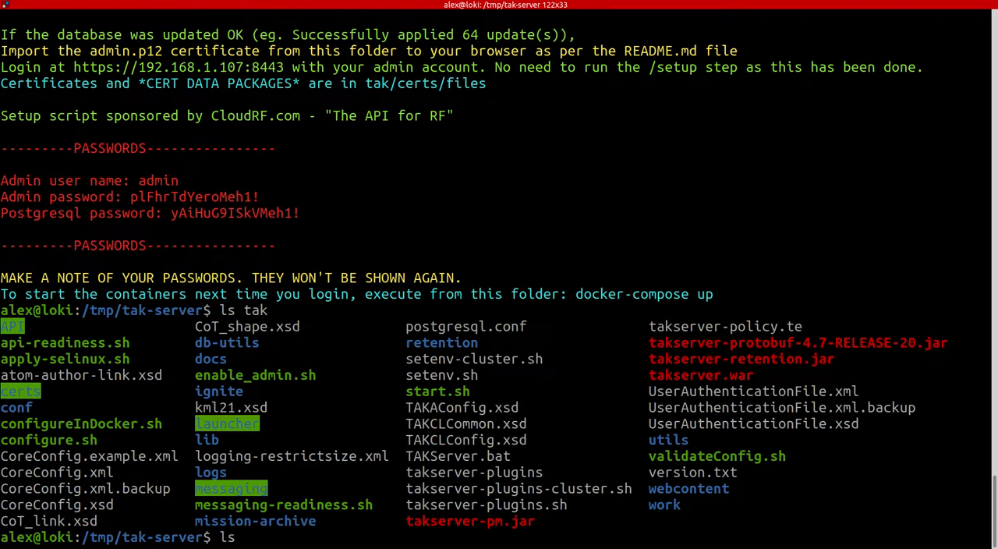
type("tak")
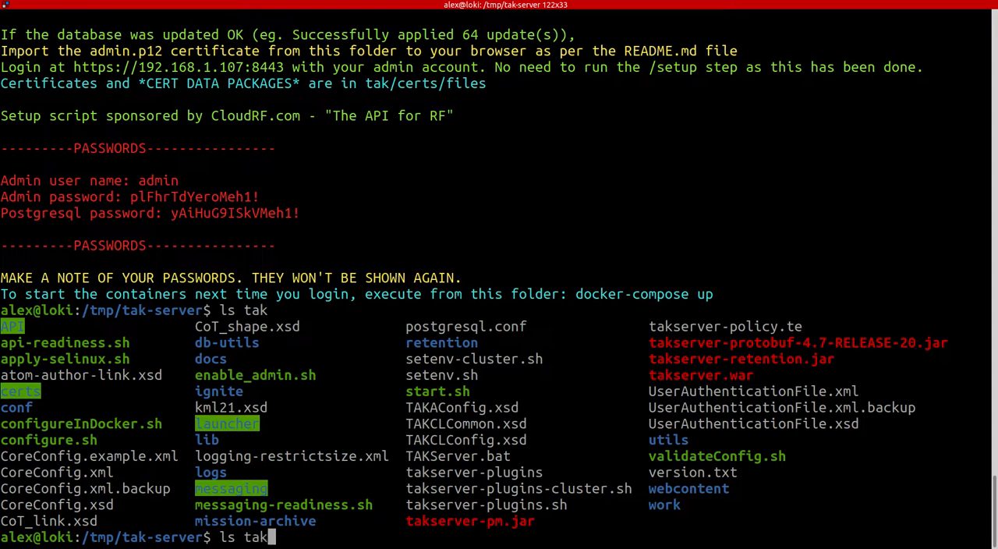